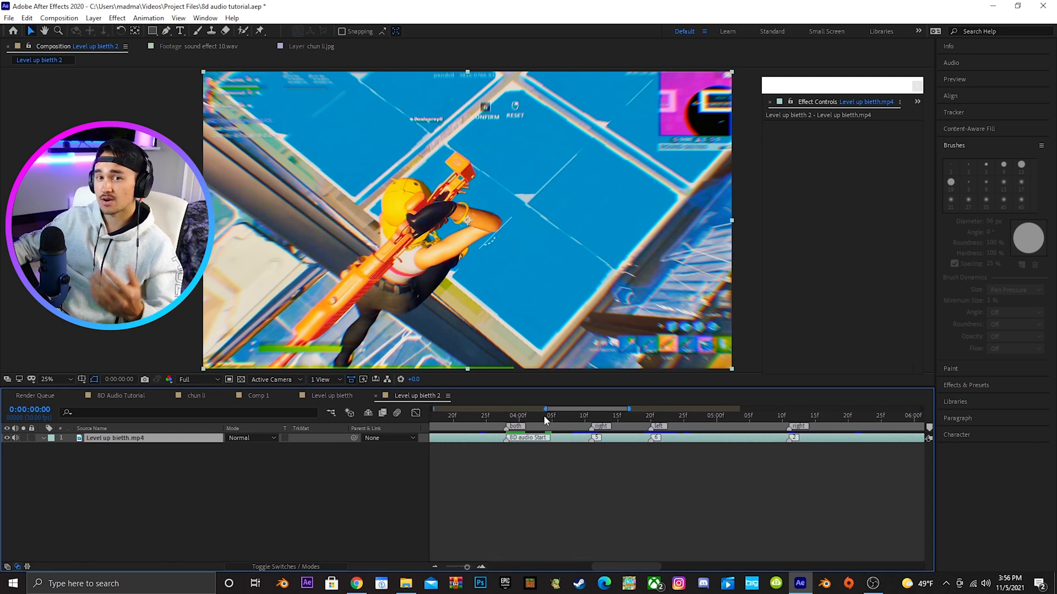
Place the current-time indicator at the '8D audio Start' marker in the time ruler.
left_click(507, 415)
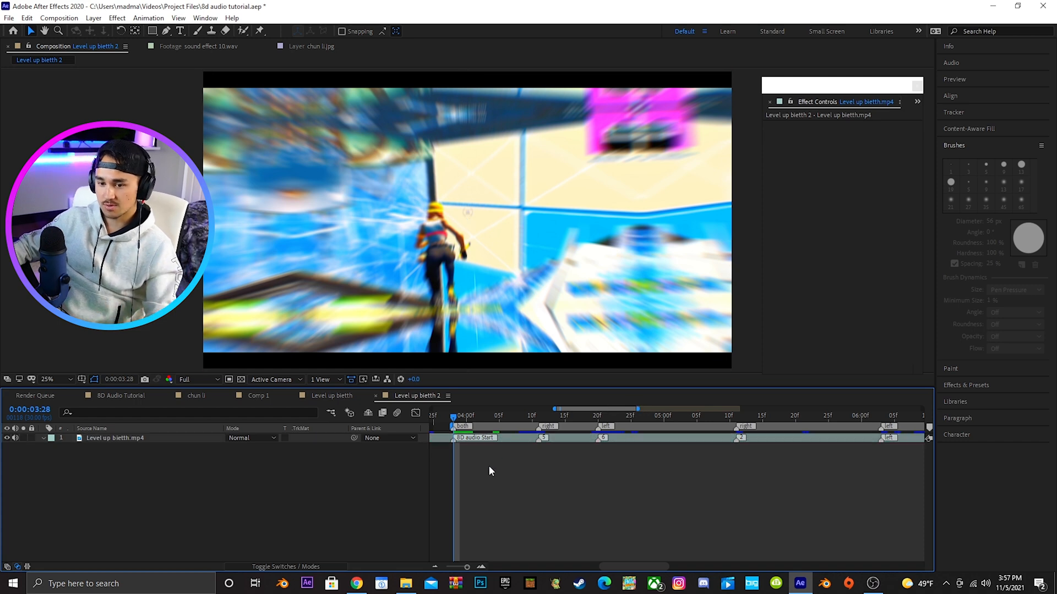
Bring up the Effects & Presets library to find the Stereo Mixer effect.
left_click(113, 438)
type("stereo")
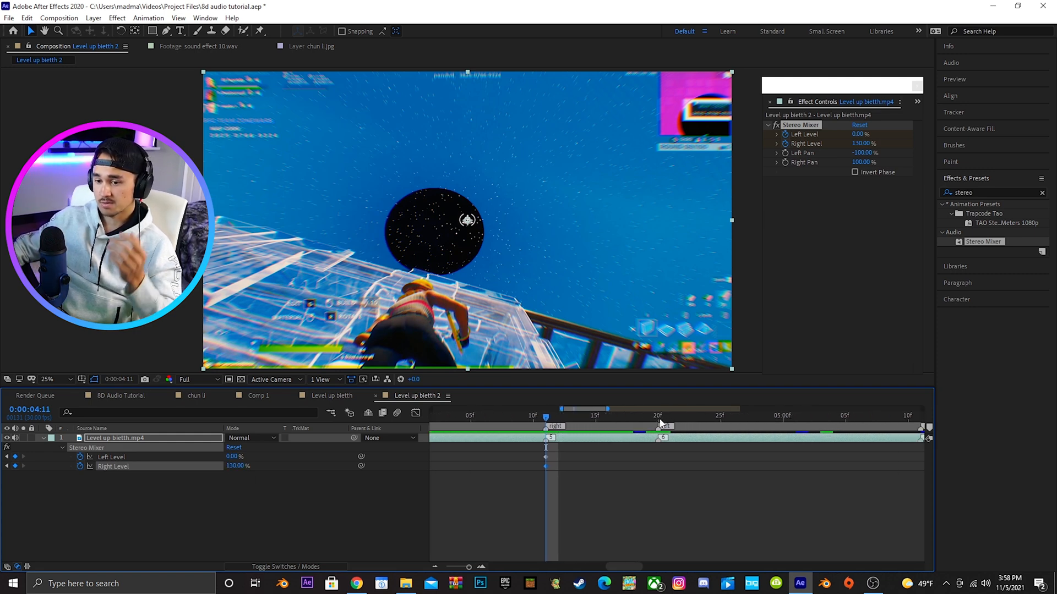
mouse_move(659, 423)
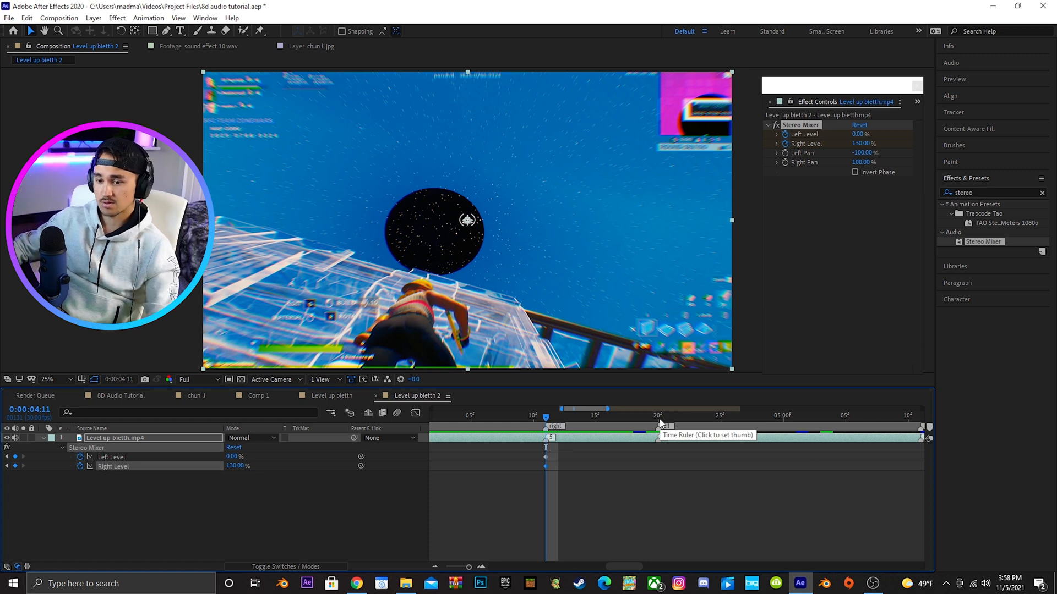
Move the playhead to the next marker for the 130% left / 0% right keyframes.
left_click(659, 415)
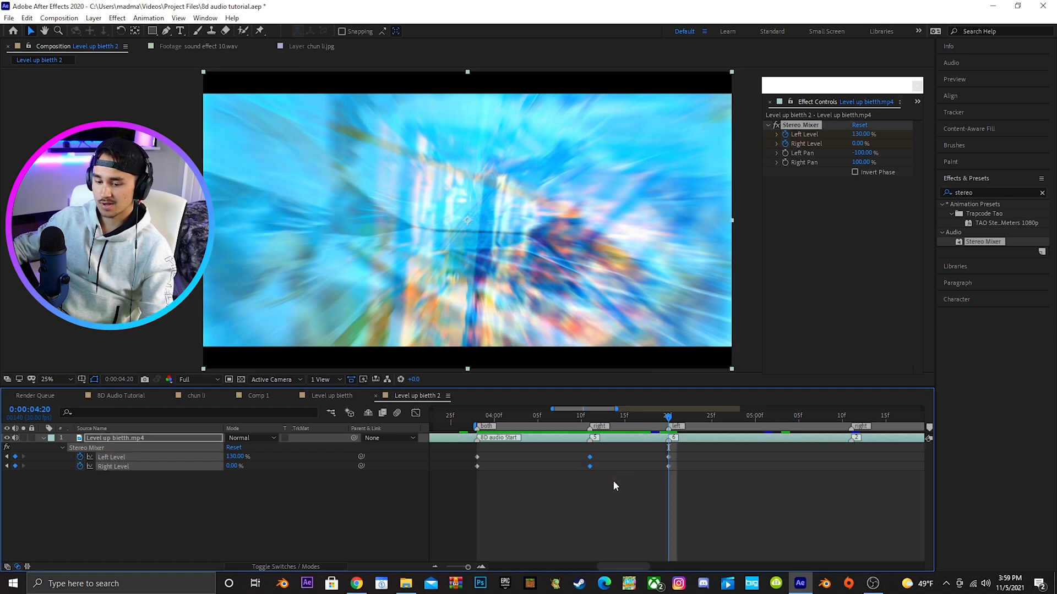
Copy the Stereo Mixer level keyframes and paste them at later markers.
key("ctrl+c")
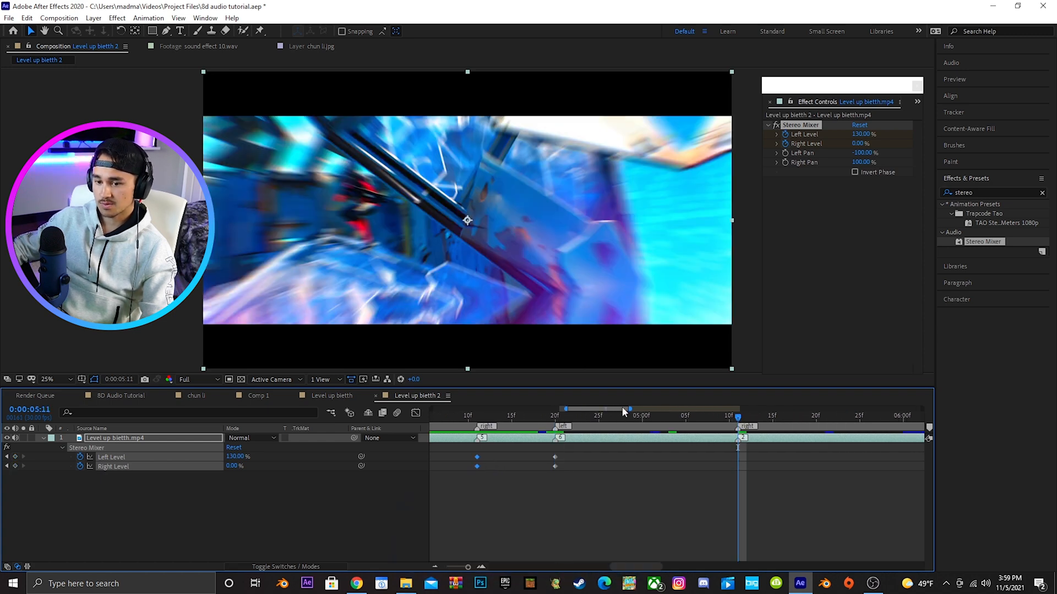
key("ctrl+v")
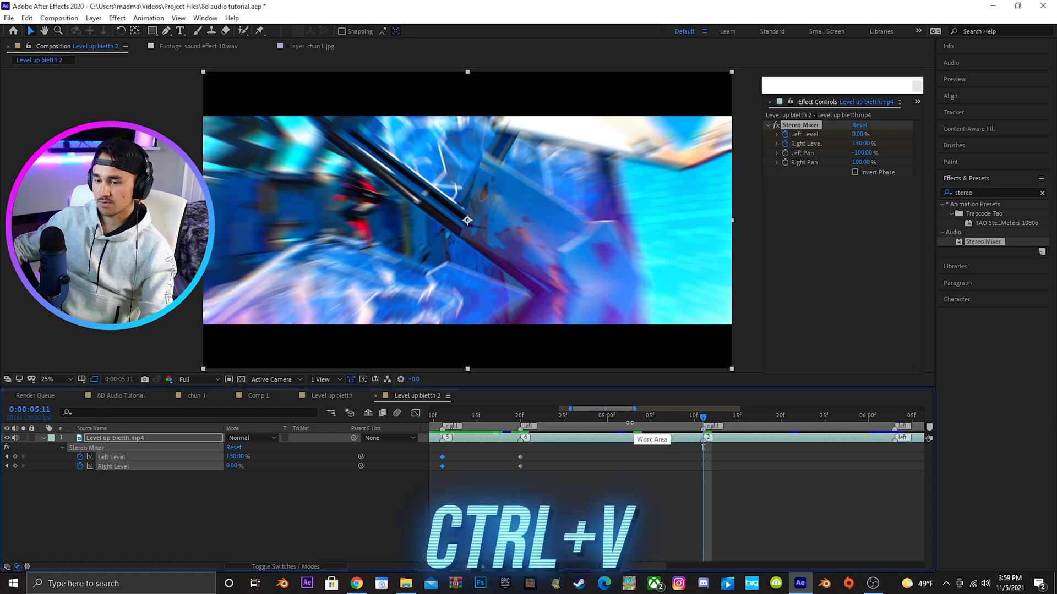
key("ctrl+v")
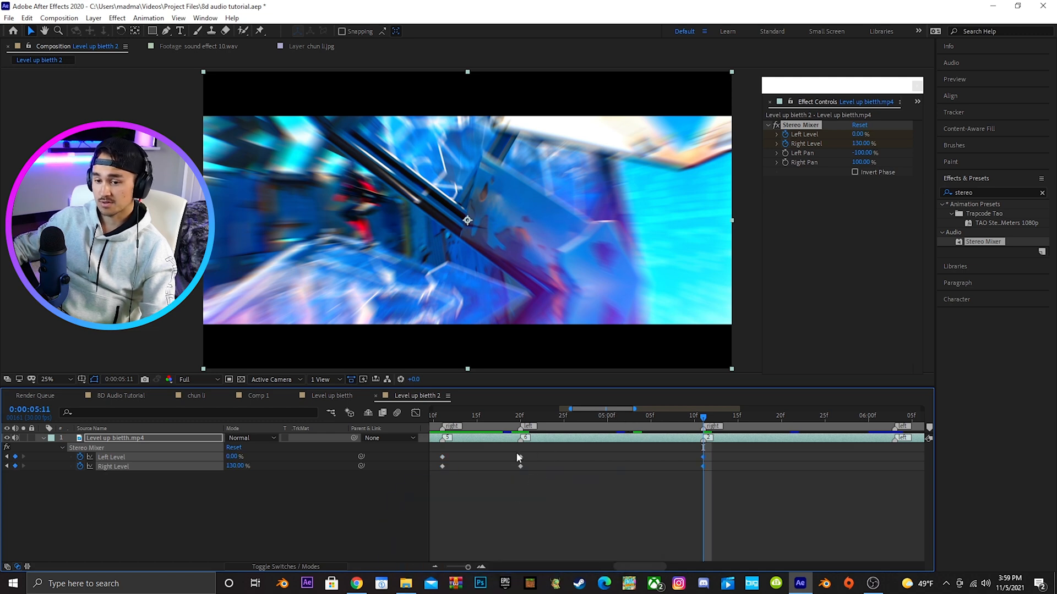
mouse_move(527, 460)
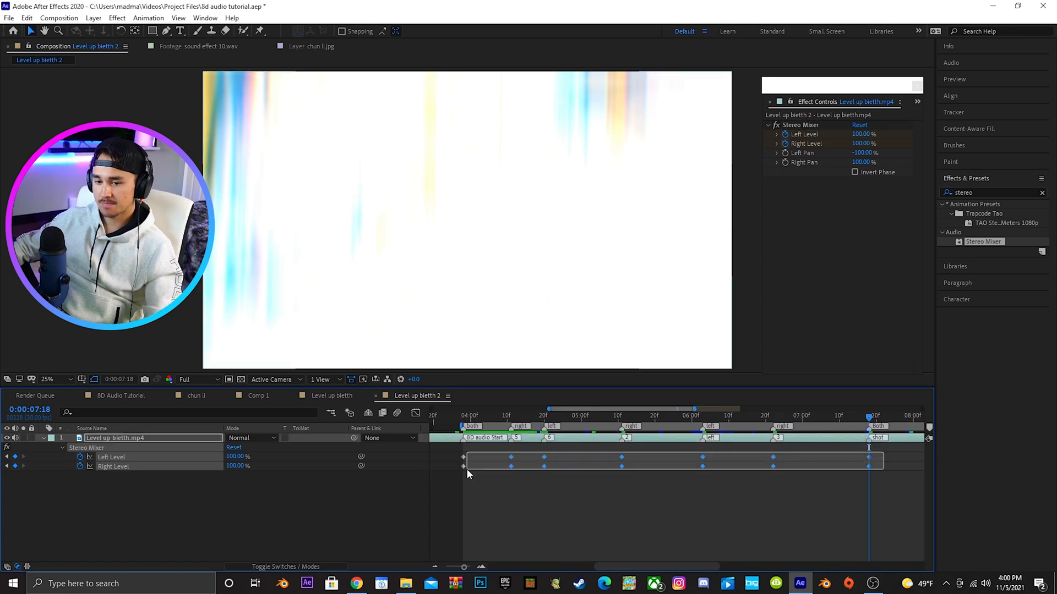
Apply Easy Ease to the selected Left and Right Level keyframes.
right_click(511, 463)
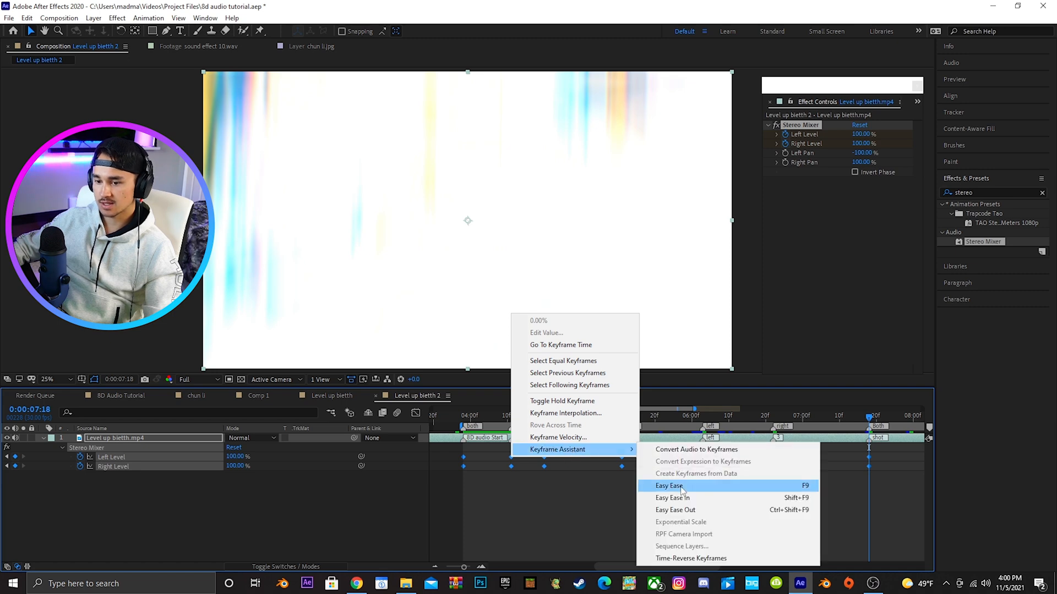
left_click(668, 486)
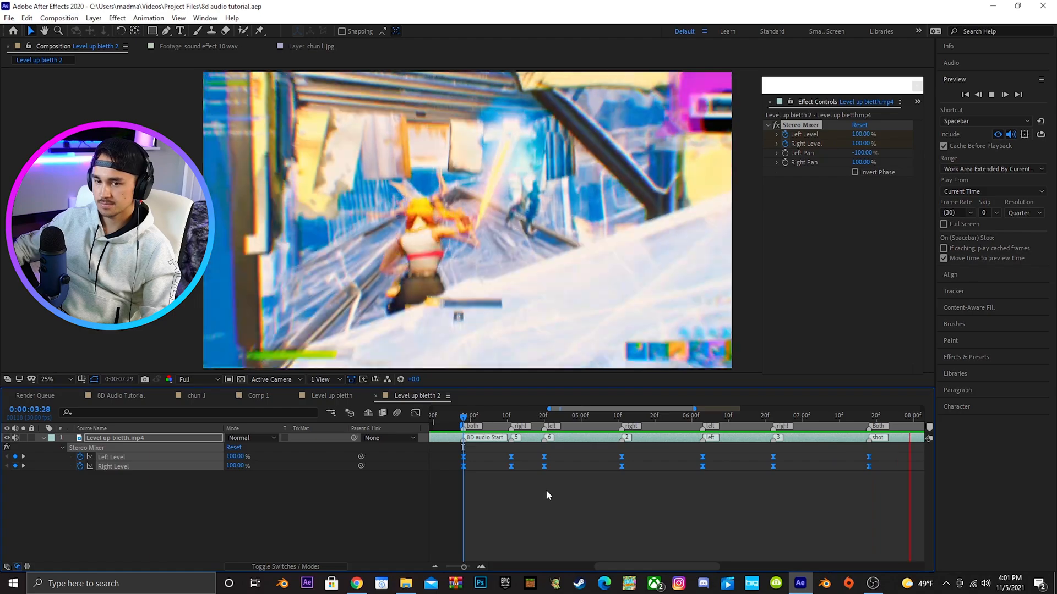
left_click(510, 416)
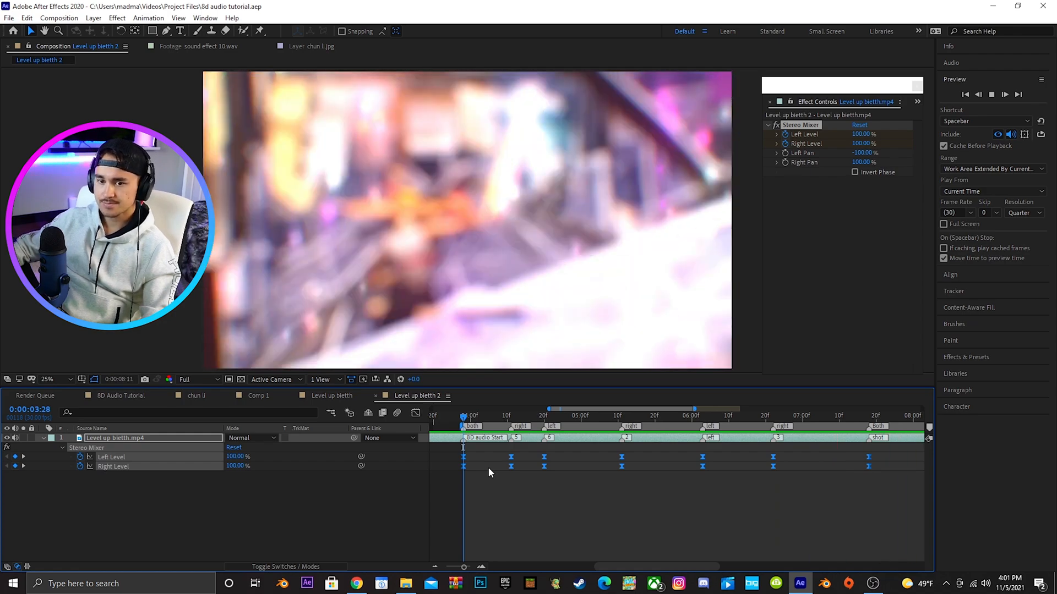
left_click(462, 416)
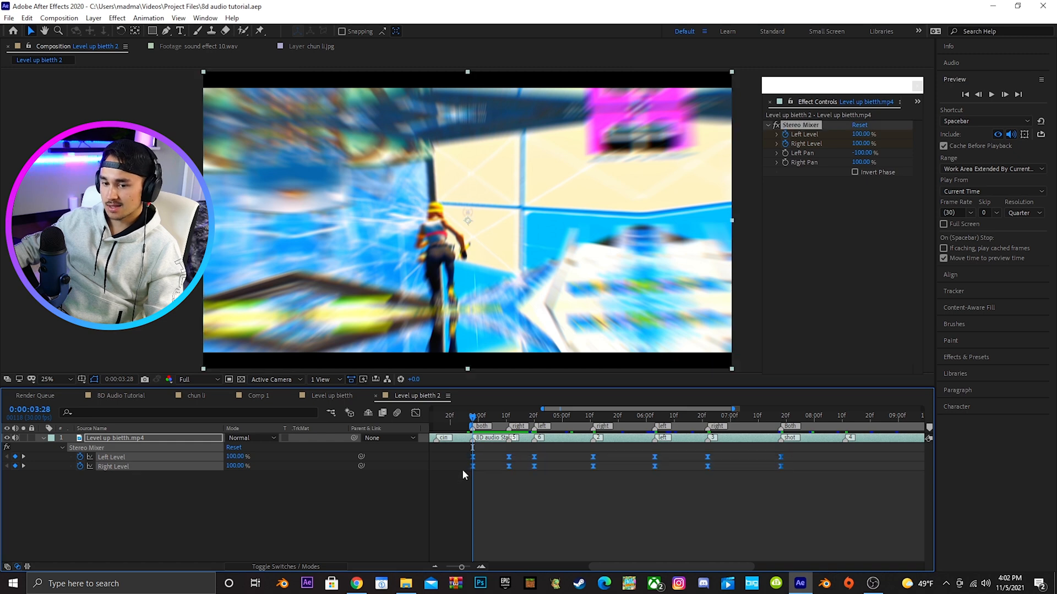
View the eased level keyframes as graph curves and reshape their easing.
left_click(416, 414)
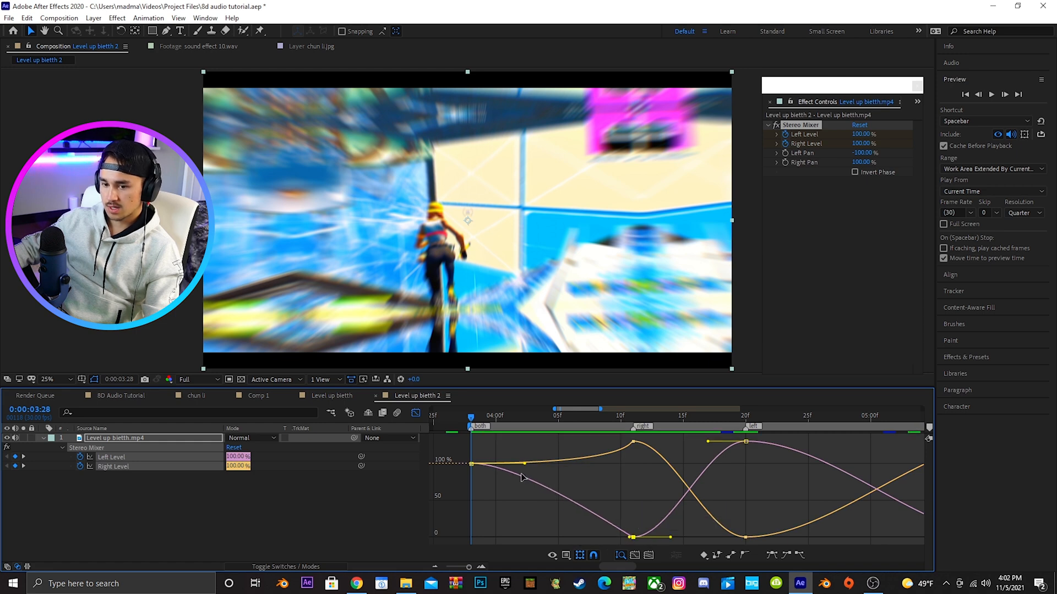
left_click_drag(509, 464, 595, 464)
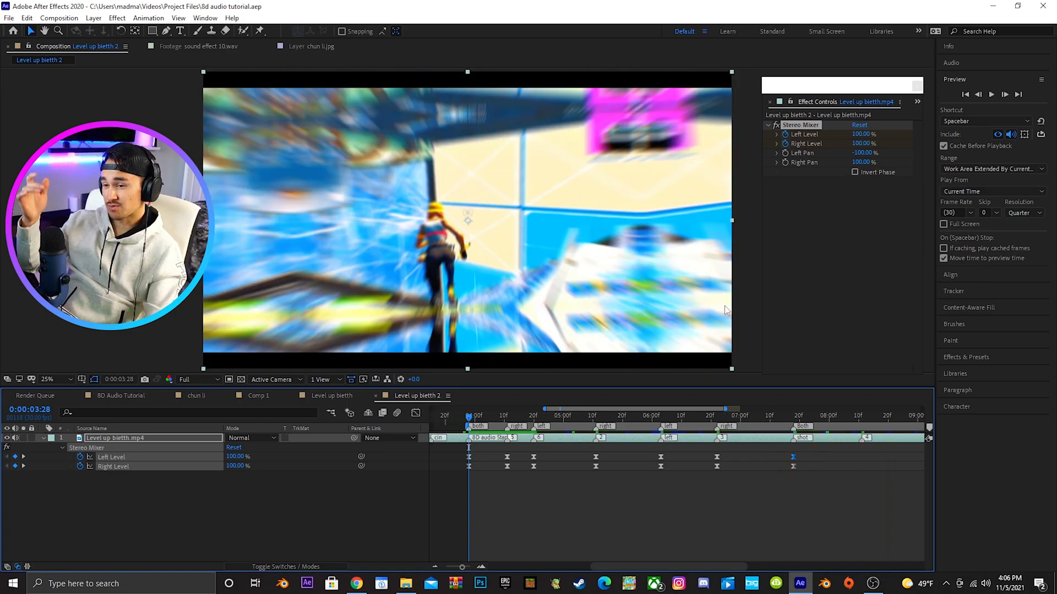
left_click(966, 357)
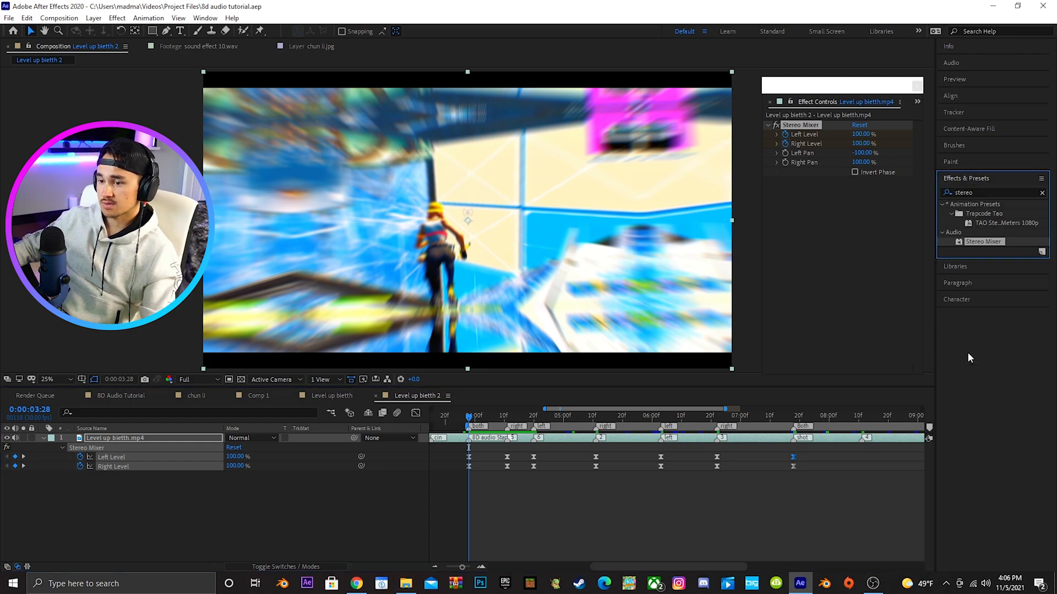
Apply Reverb to the gameplay clip with Dry Out 70% and Wet Out 12%, then preview.
type("reverb")
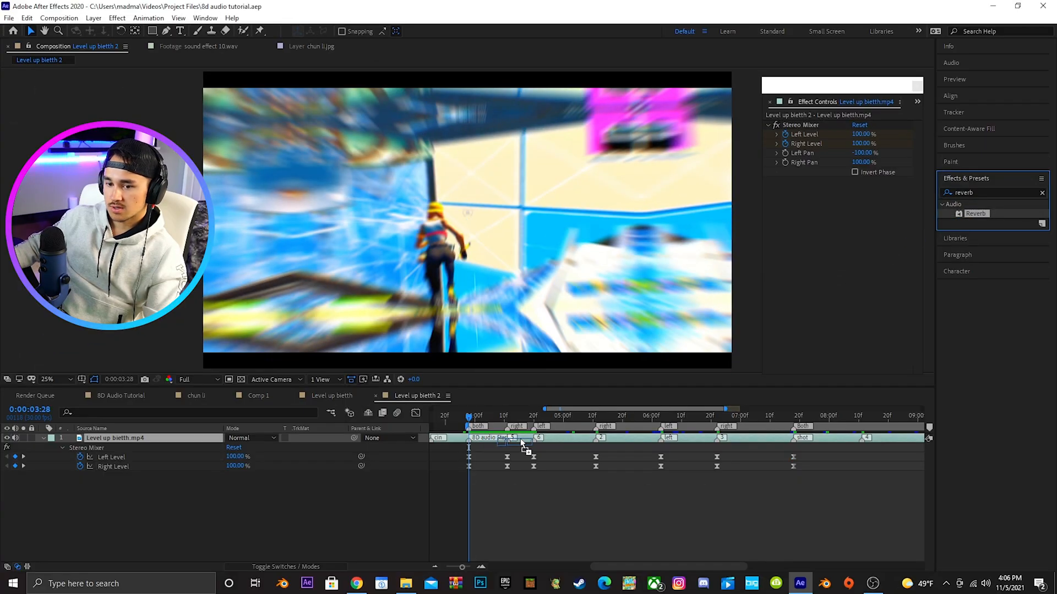
double_click(975, 213)
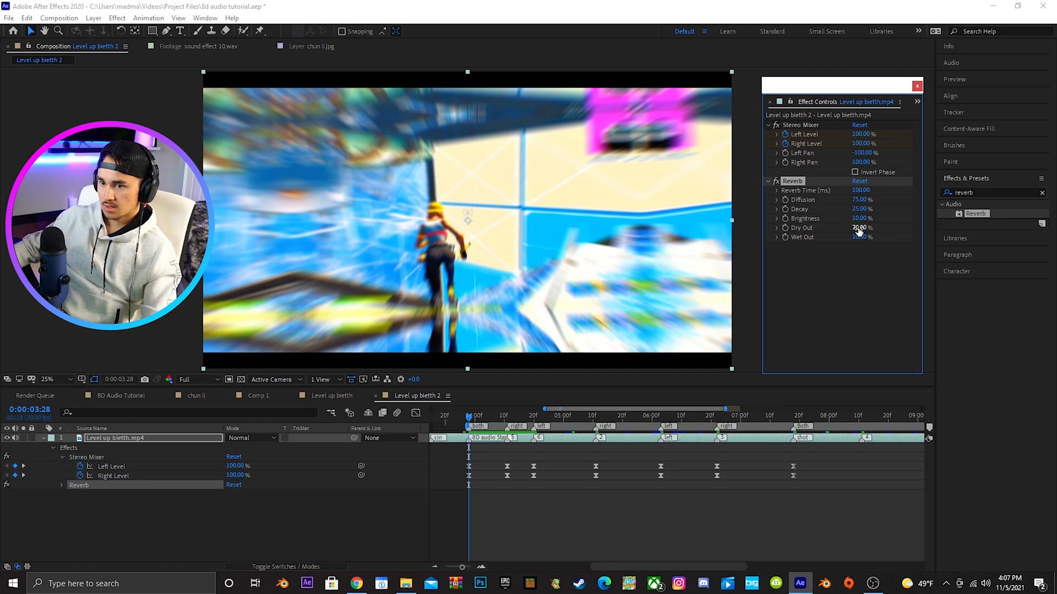
left_click(861, 236)
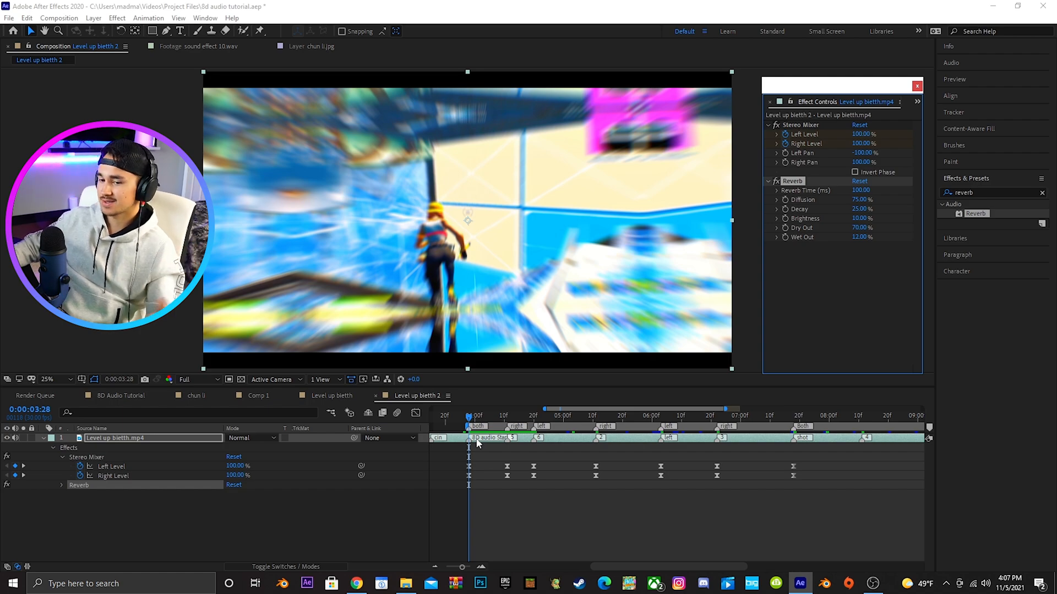
left_click(583, 415)
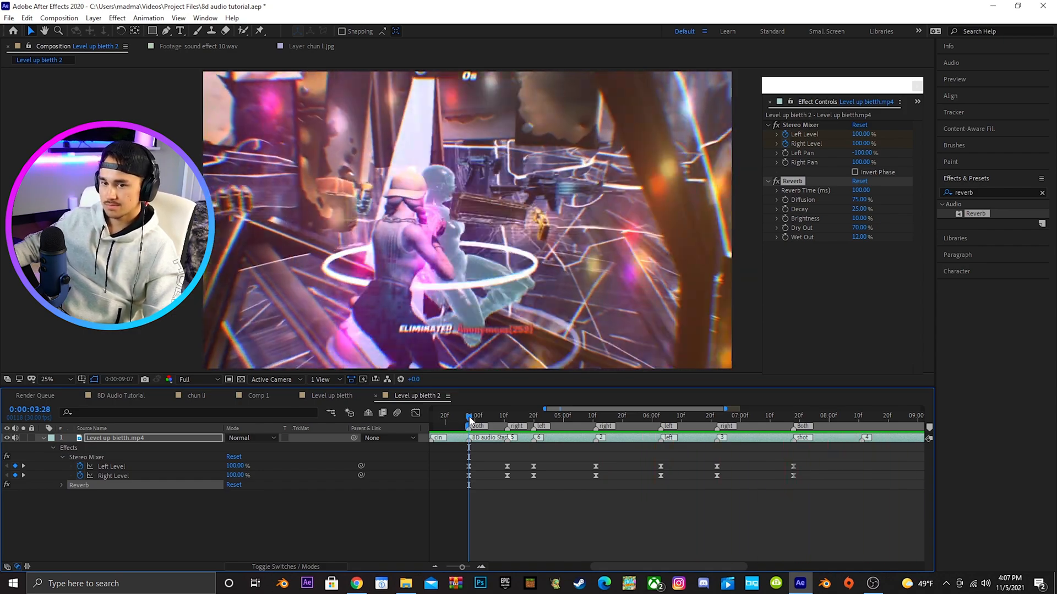
Stop the preview and split the gameplay clip layer at the current time.
left_click(619, 415)
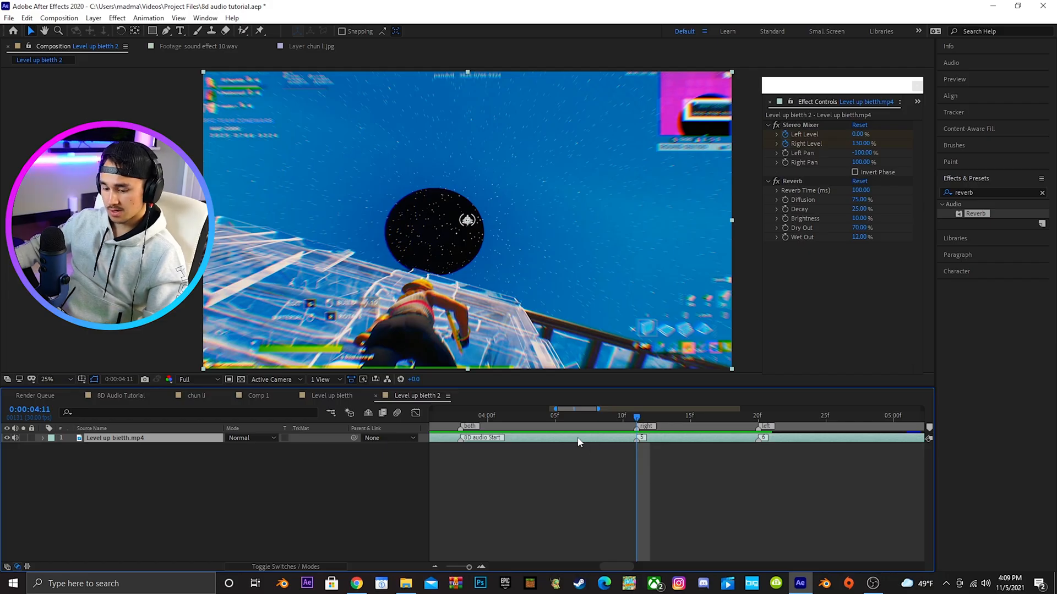
key("ctrl+d")
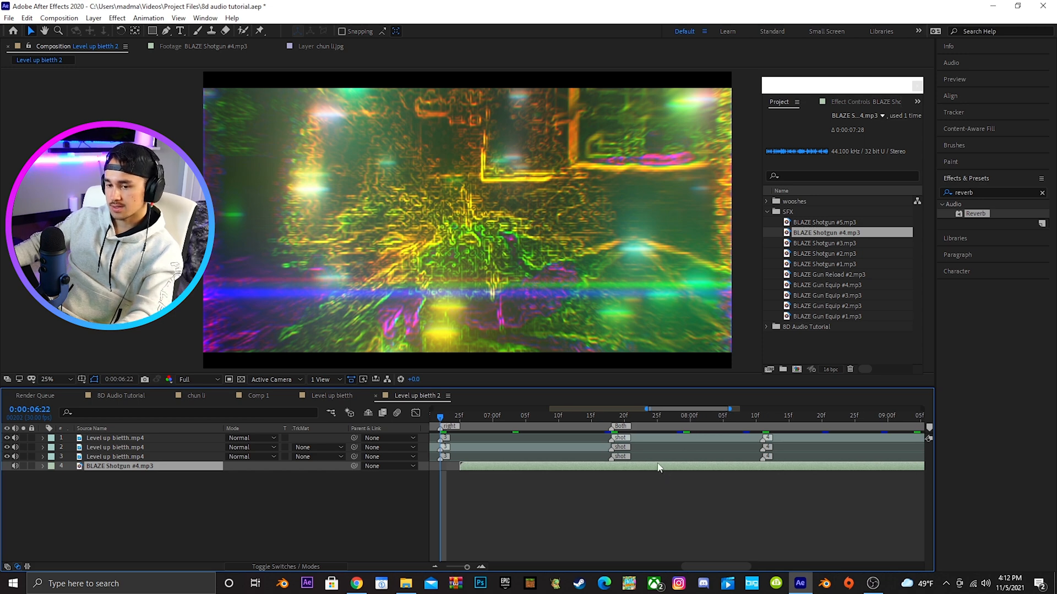
Position BLAZE Shotgun #4 and keyframe its Audio Levels rising to -4 dB, then -25 dB.
left_click(42, 466)
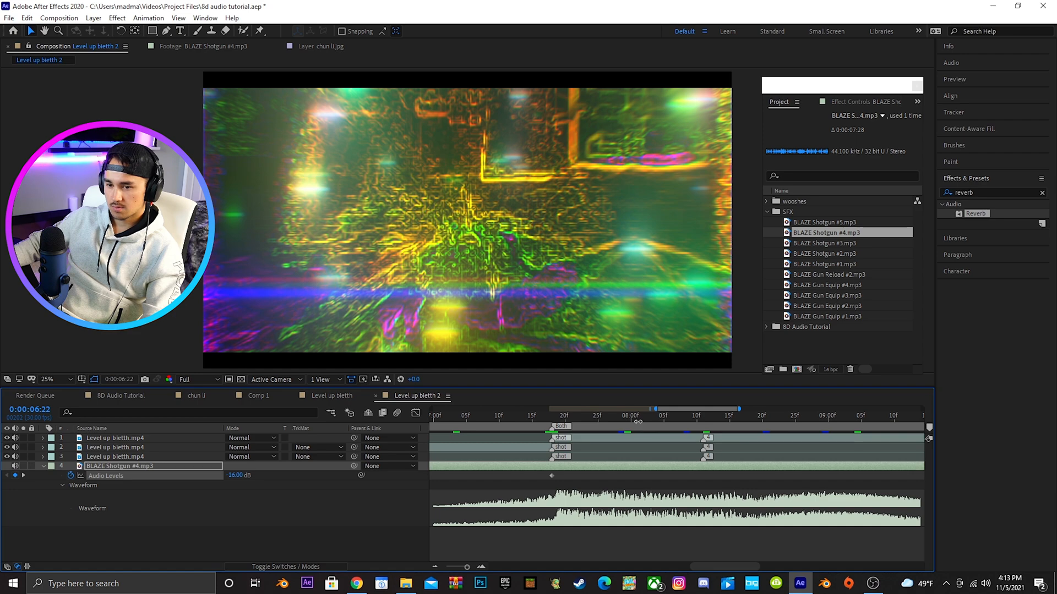
left_click(670, 415)
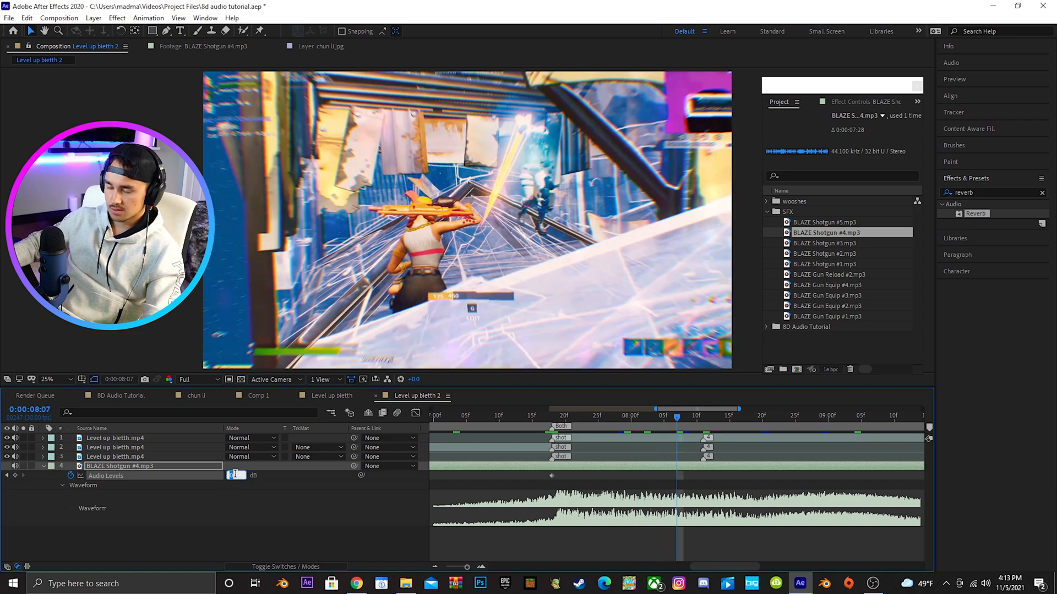
type("-4")
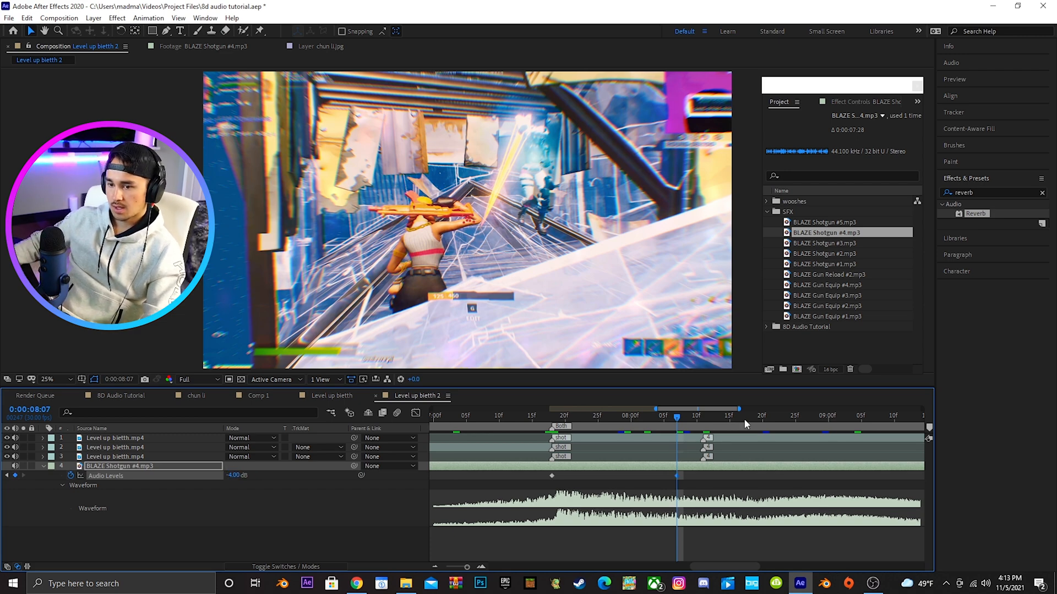
left_click(861, 415)
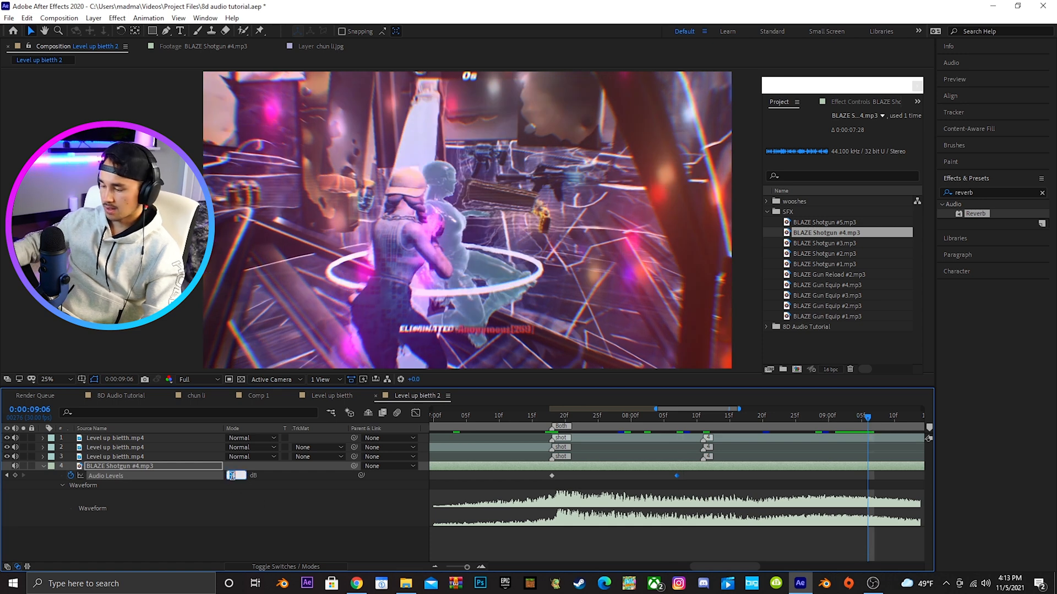
type("-25")
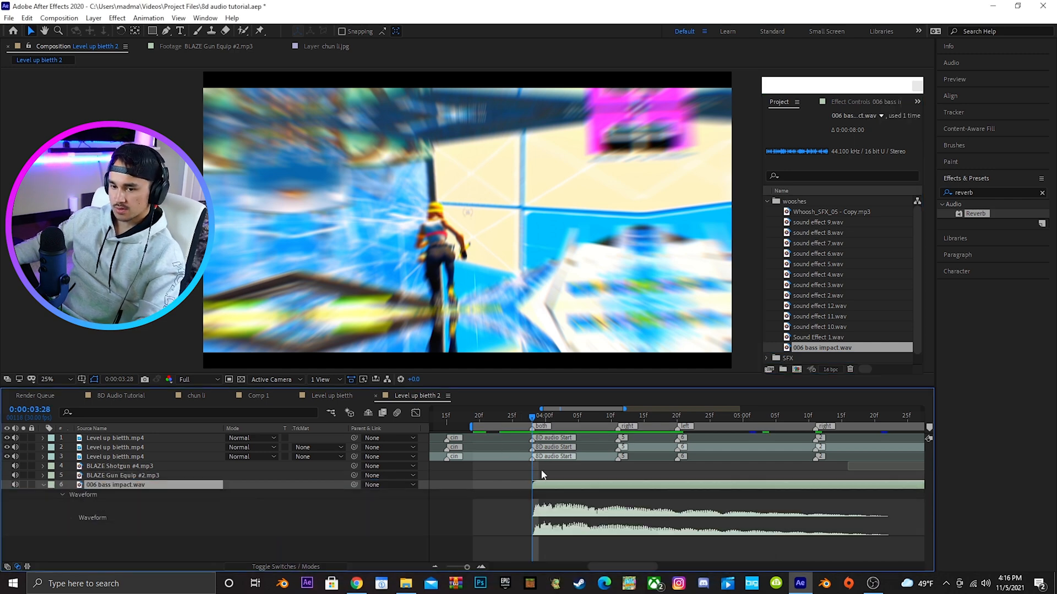
Move the current time toward the end of the section.
left_click(889, 415)
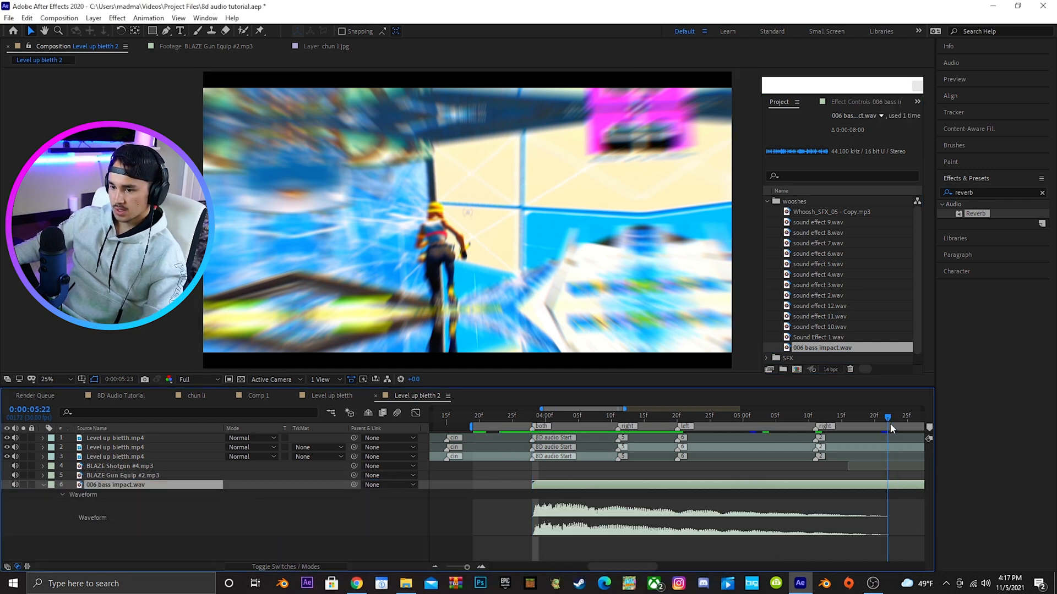